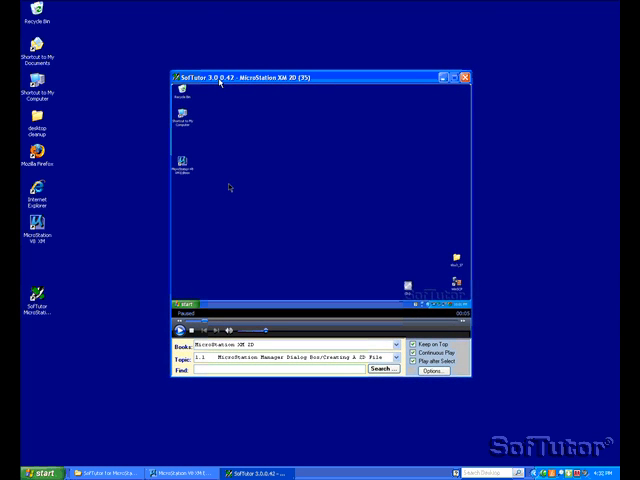
{"action": "mouse_move", "coordinate": [212, 152]}
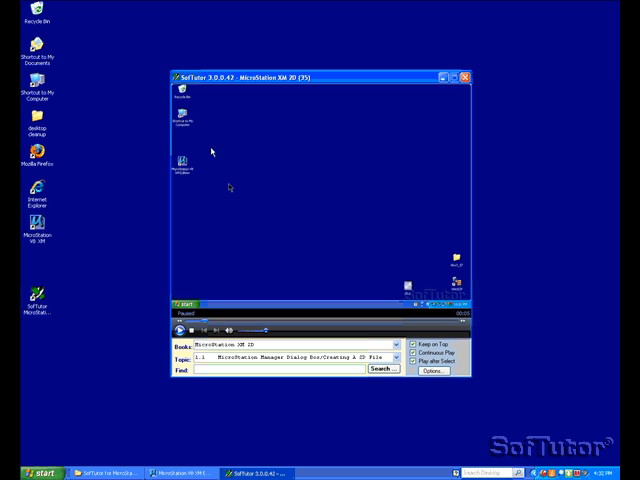
{"action": "mouse_move", "coordinate": [244, 274]}
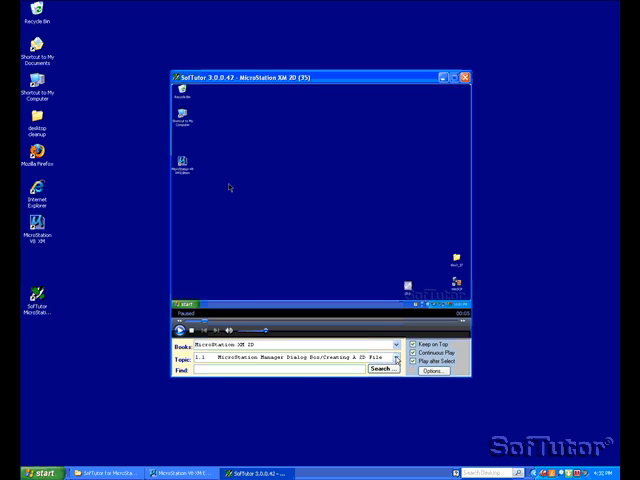
Step: Search the SoftTutor lessons for array topics and select the Polar Array lesson from the index results
{"action": "left_click", "coordinate": [396, 360]}
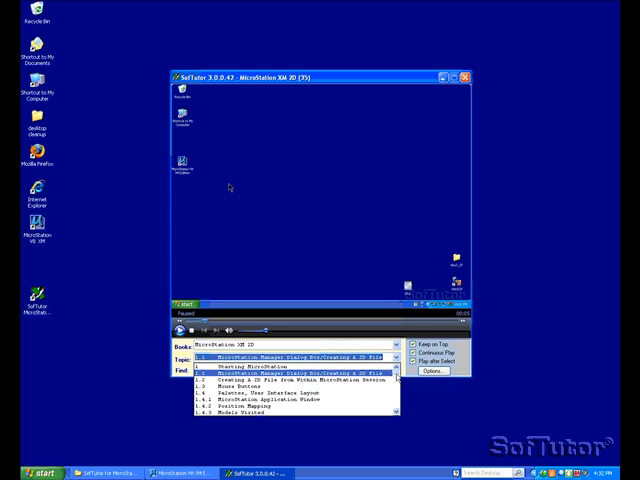
{"action": "scroll", "scroll_direction": "down", "scroll_amount": 3}
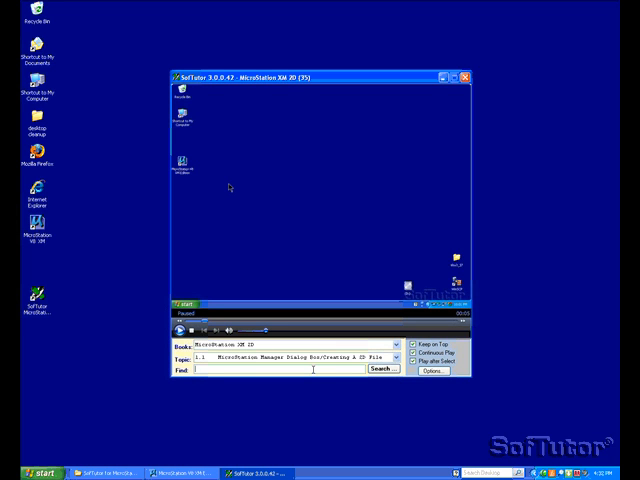
{"action": "type", "text": "4"}
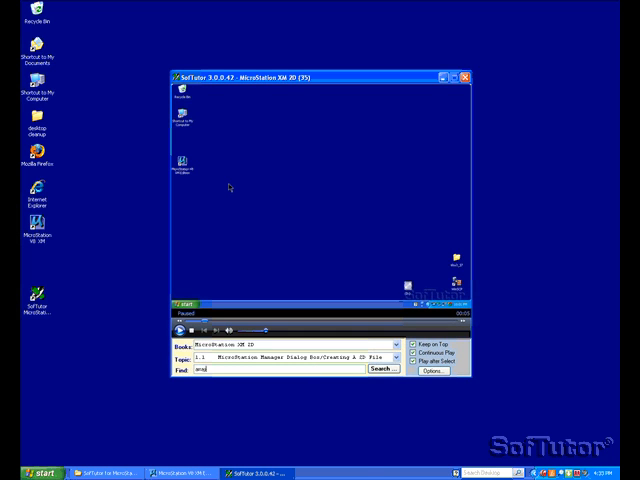
{"action": "left_click", "coordinate": [380, 368]}
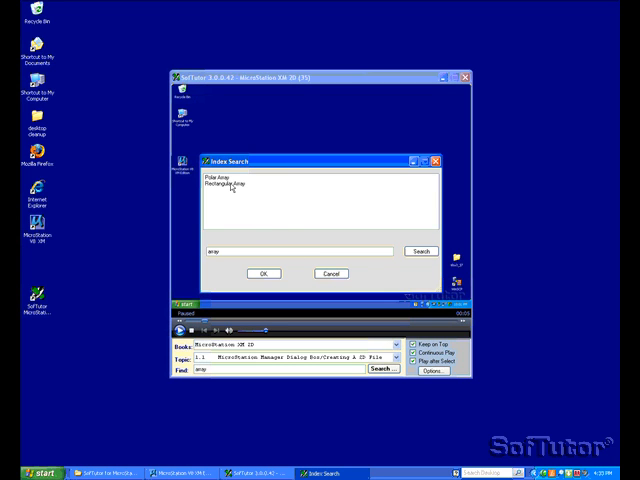
{"action": "left_click", "coordinate": [218, 176]}
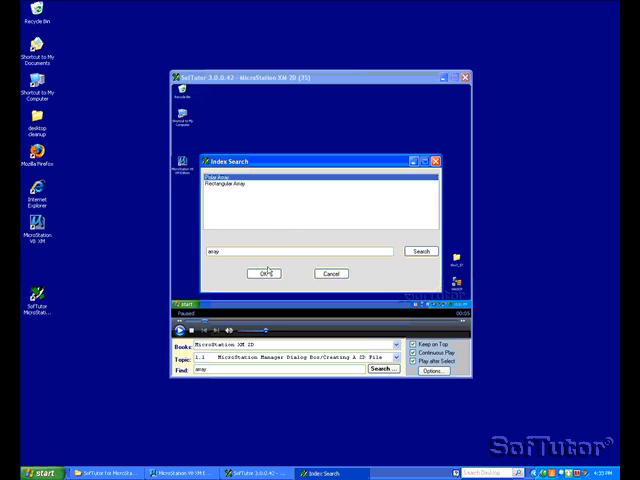
{"action": "left_click", "coordinate": [264, 272]}
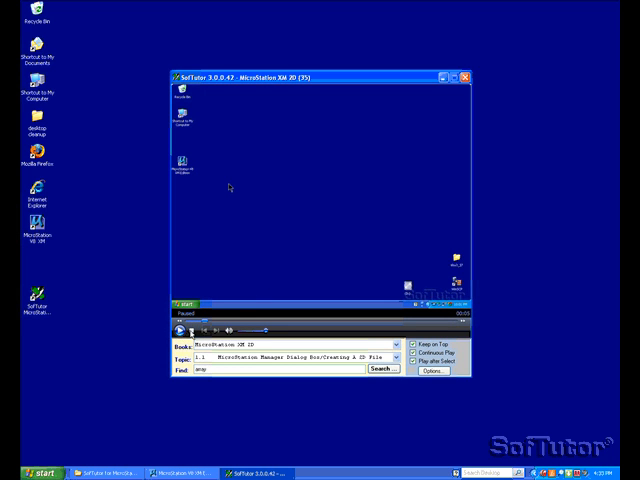
Step: Start playback of the Polar Array lesson in the SoftTutor player
{"action": "left_click", "coordinate": [172, 332]}
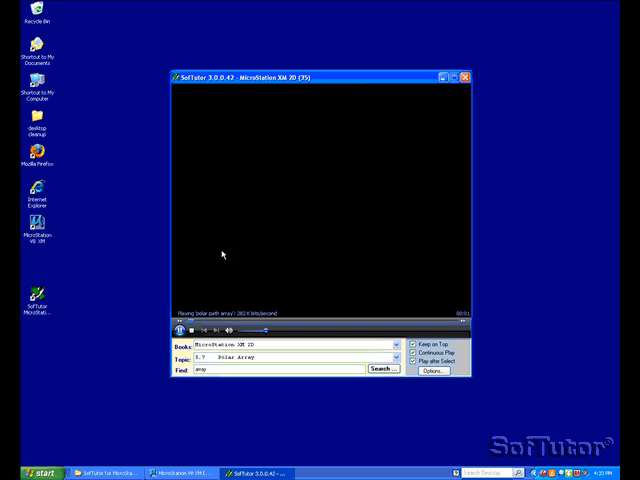
{"action": "mouse_move", "coordinate": [216, 312]}
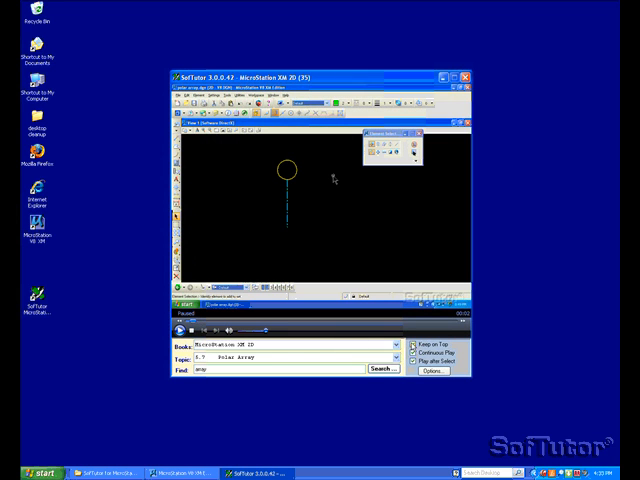
{"action": "mouse_move", "coordinate": [384, 280]}
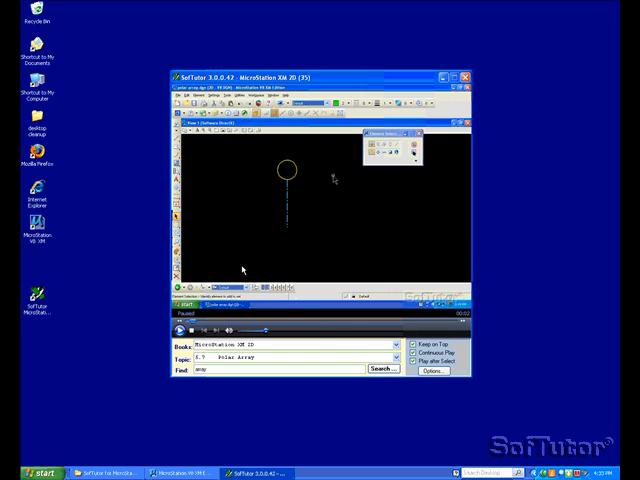
{"action": "mouse_move", "coordinate": [322, 280]}
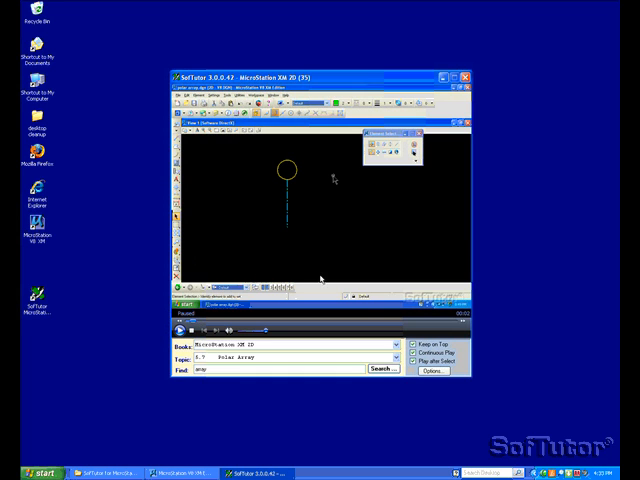
{"action": "mouse_move", "coordinate": [320, 280]}
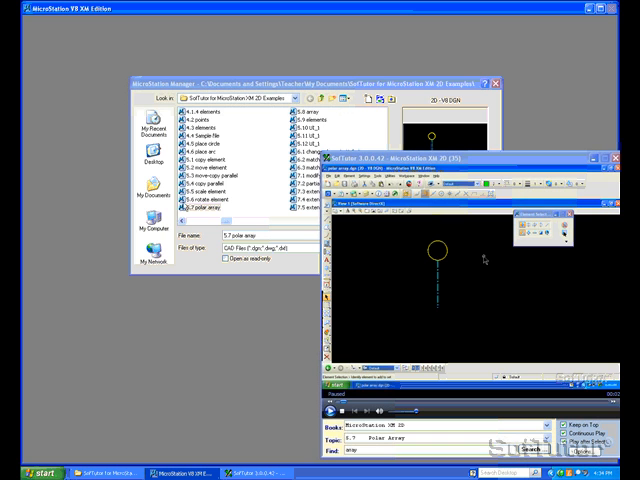
Step: Open the polar array example .dgn drawing from the MicroStation Manager file list
{"action": "left_click", "coordinate": [204, 210]}
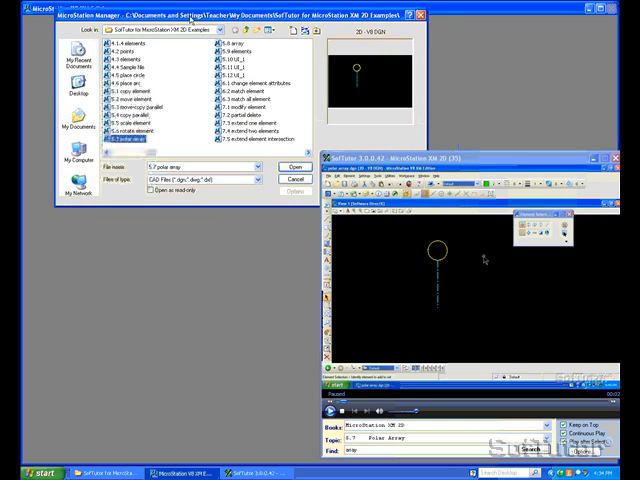
{"action": "left_click", "coordinate": [288, 166]}
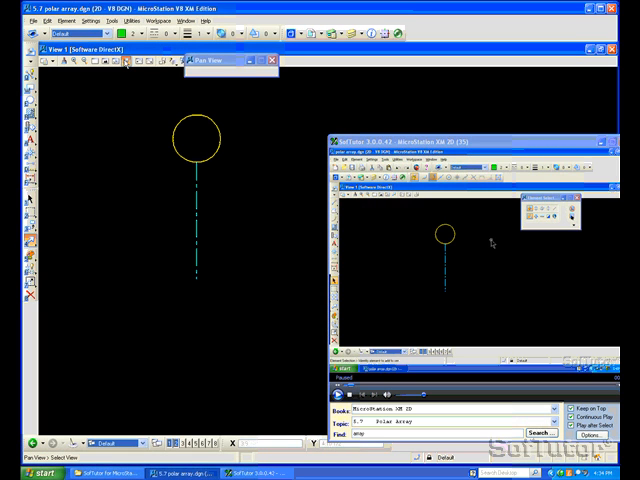
{"action": "mouse_move", "coordinate": [124, 112]}
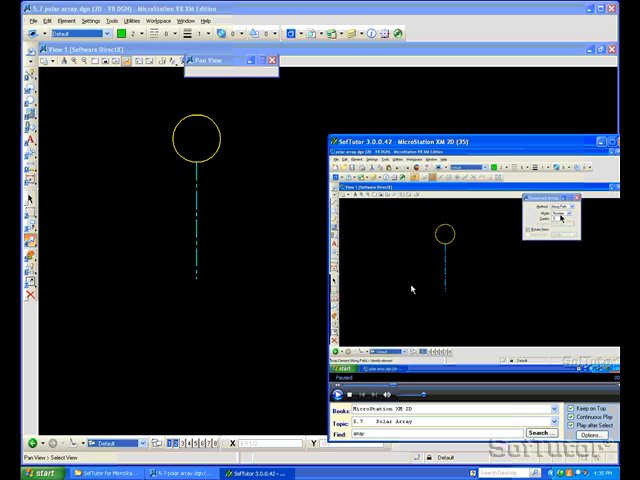
{"action": "mouse_move", "coordinate": [412, 330]}
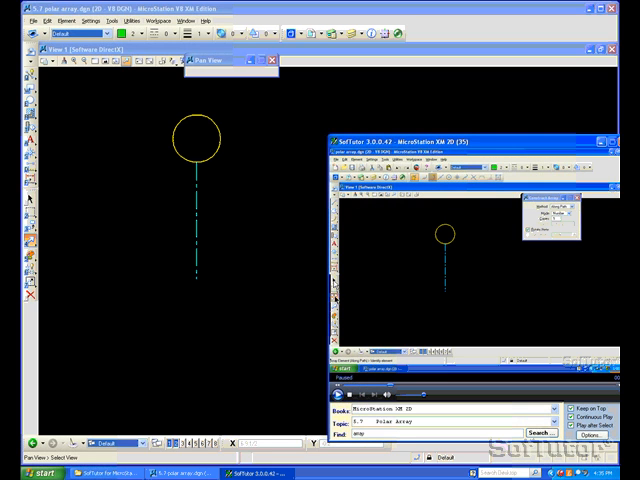
{"action": "mouse_move", "coordinate": [116, 248]}
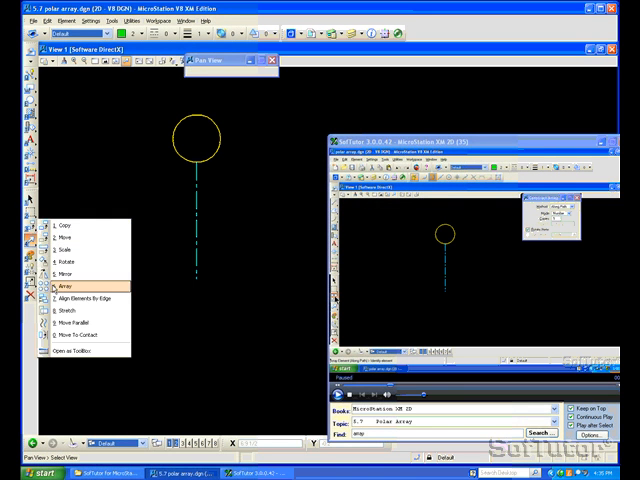
Step: Start a Construct Array on the yellow circle with the method set to Polar
{"action": "left_click", "coordinate": [60, 288]}
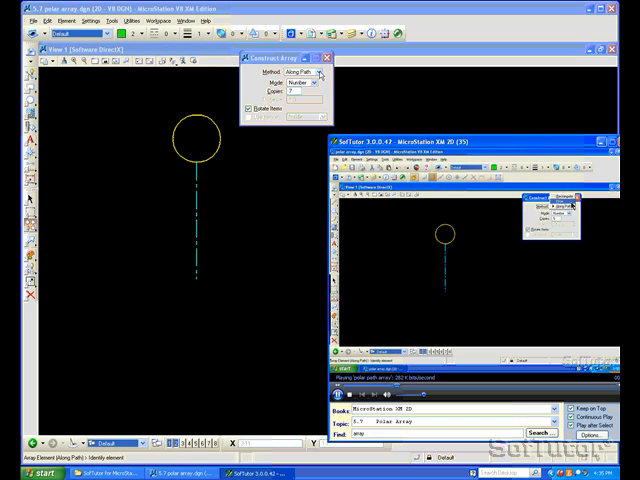
{"action": "left_click", "coordinate": [302, 72]}
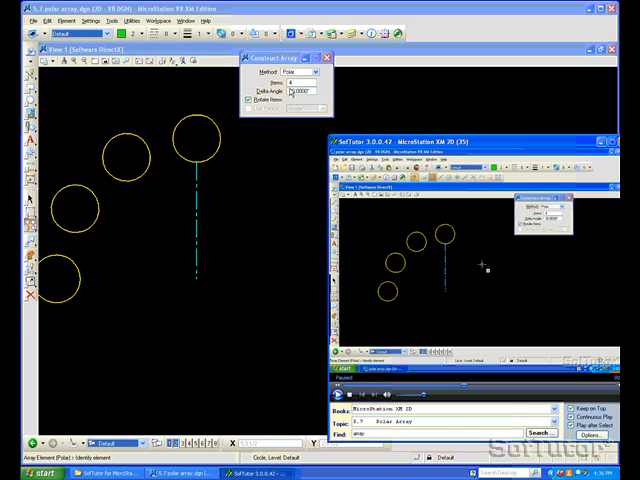
Step: Accept further polar copies so the circles extend into a seven-circle arc
{"action": "left_click", "coordinate": [40, 20]}
{"action": "type", "text": "6"}
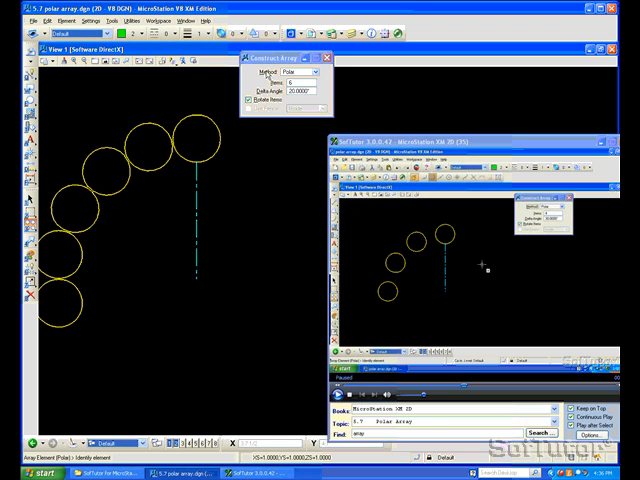
{"action": "mouse_move", "coordinate": [90, 222]}
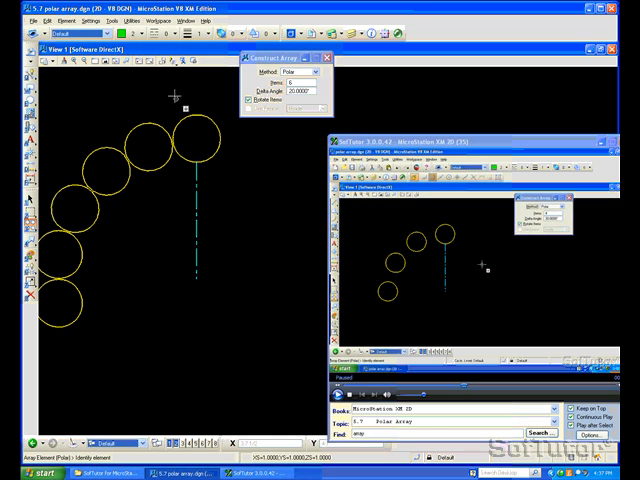
{"action": "mouse_move", "coordinate": [90, 172]}
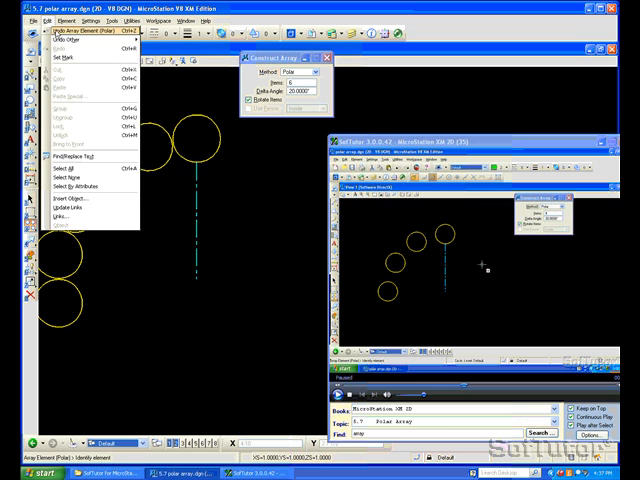
Step: Undo the array so only the original yellow circle remains on the line
{"action": "left_click", "coordinate": [52, 38]}
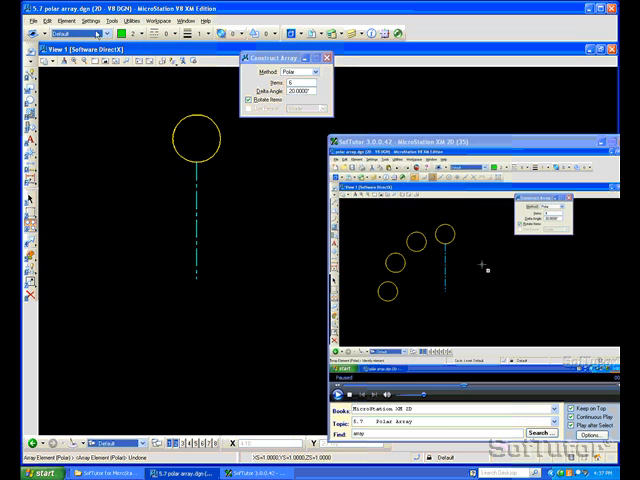